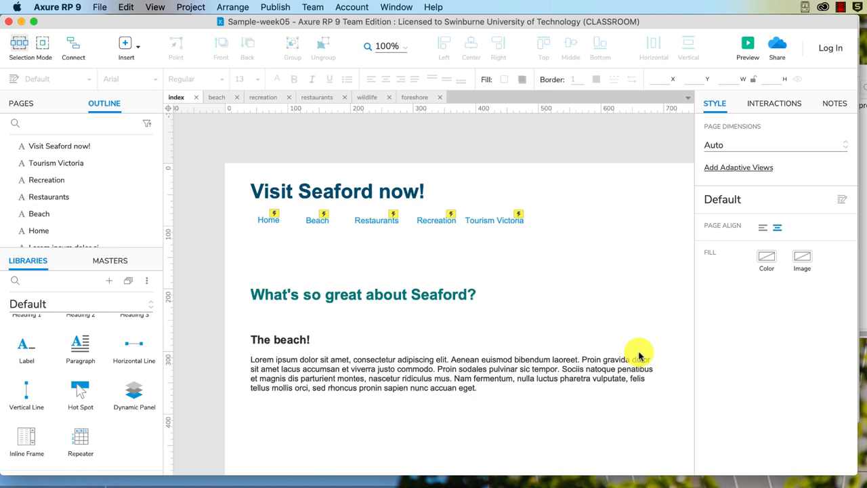
pyautogui.moveTo(606, 352)
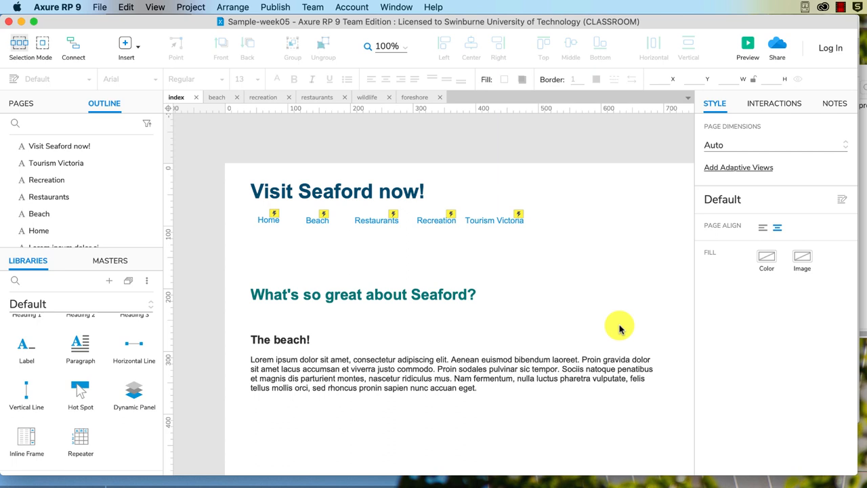
pyautogui.moveTo(648, 245)
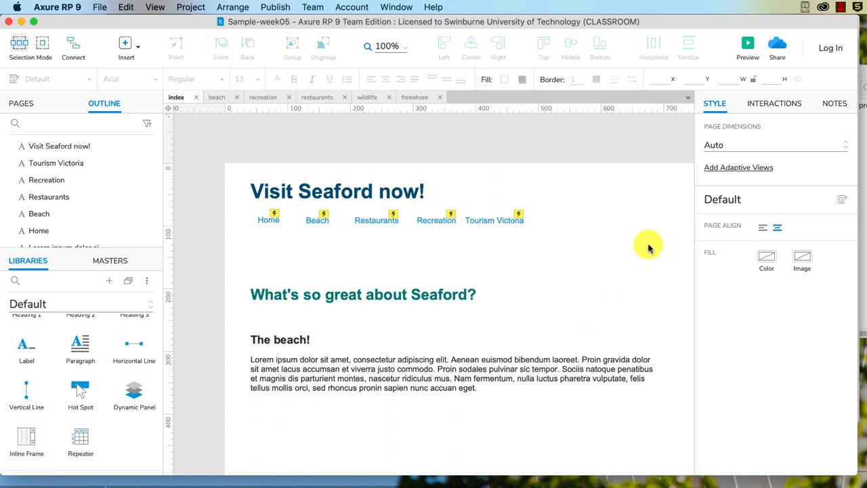
pyautogui.moveTo(628, 279)
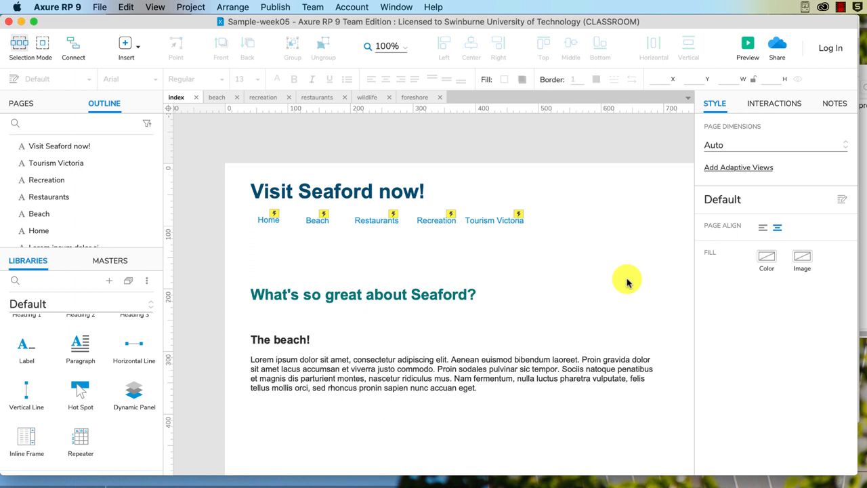
pyautogui.moveTo(233, 179)
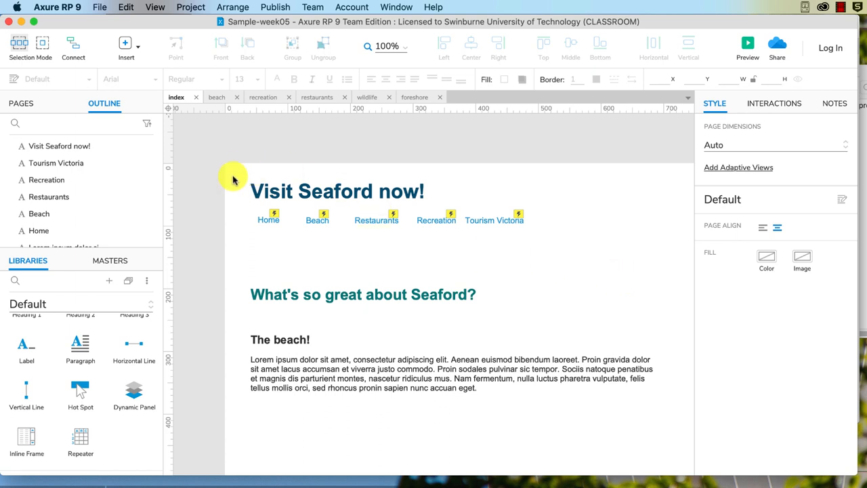
pyautogui.moveTo(385, 243)
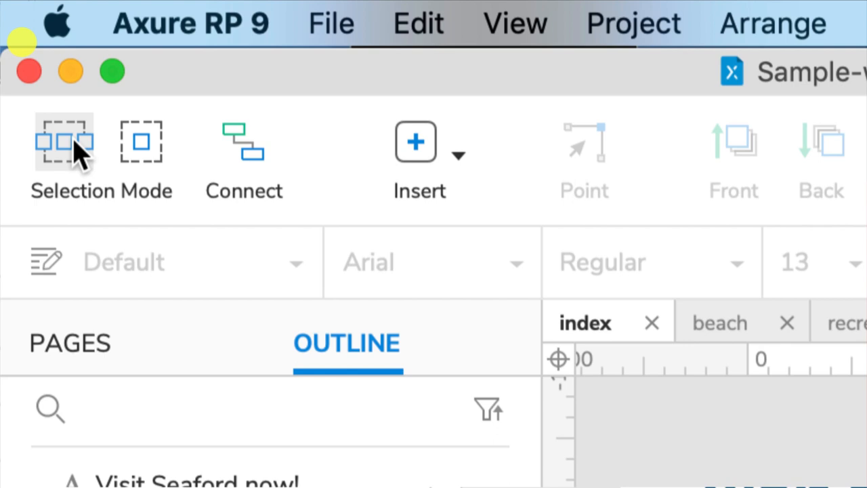
pyautogui.moveTo(64, 141)
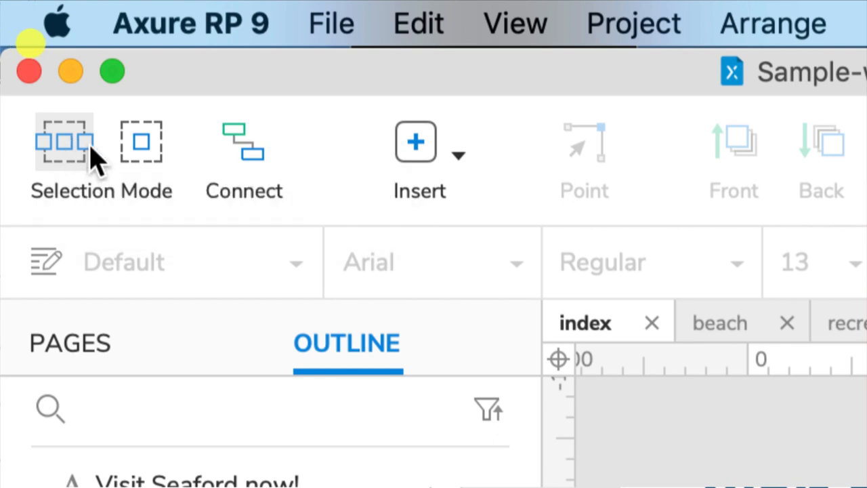
pyautogui.moveTo(141, 142)
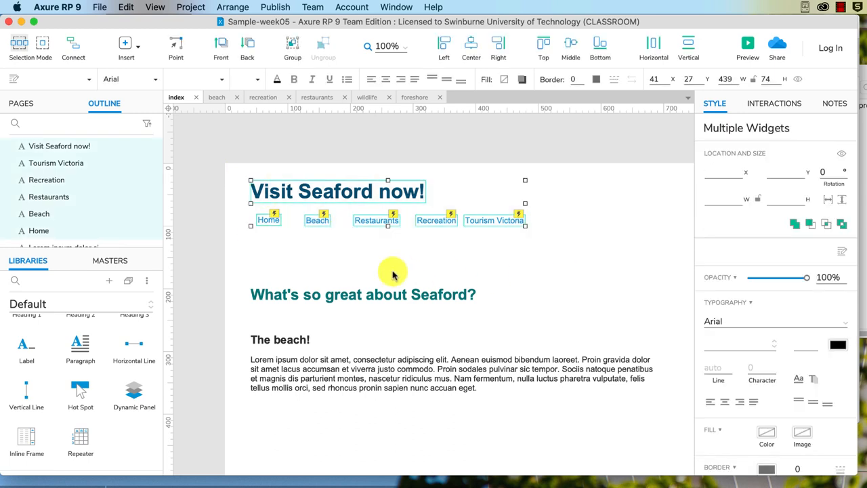
pyautogui.moveTo(389, 254)
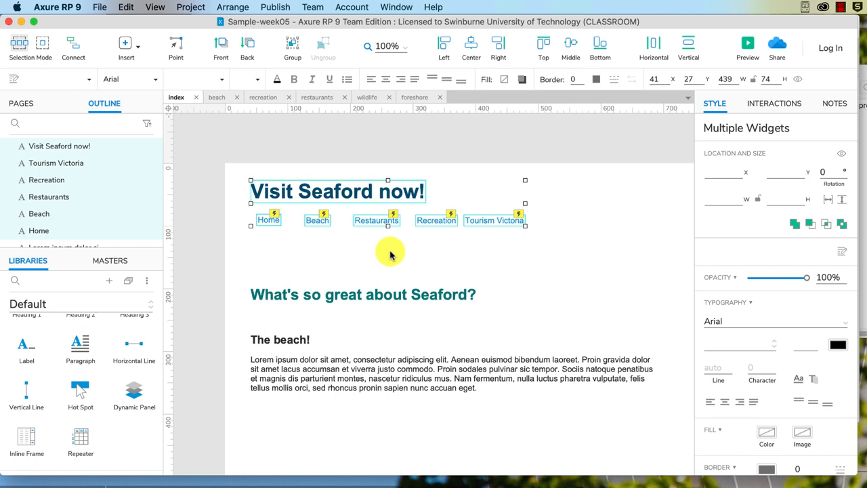
pyautogui.moveTo(396, 265)
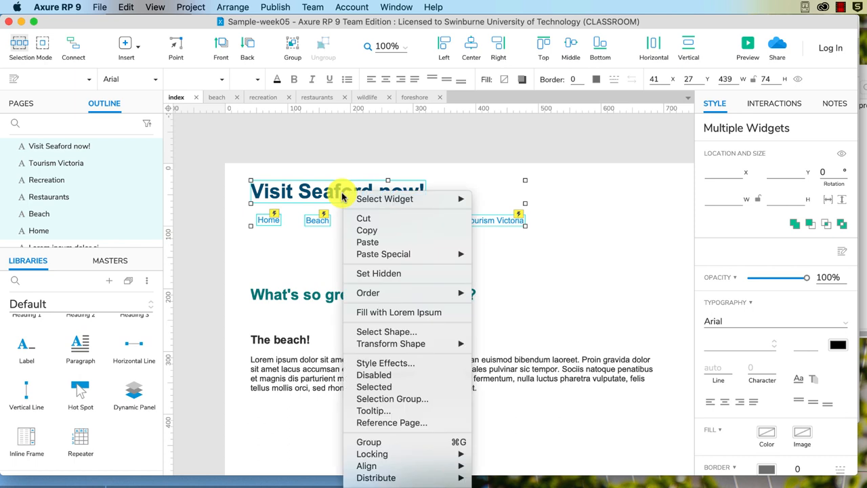
pyautogui.moveTo(659, 206)
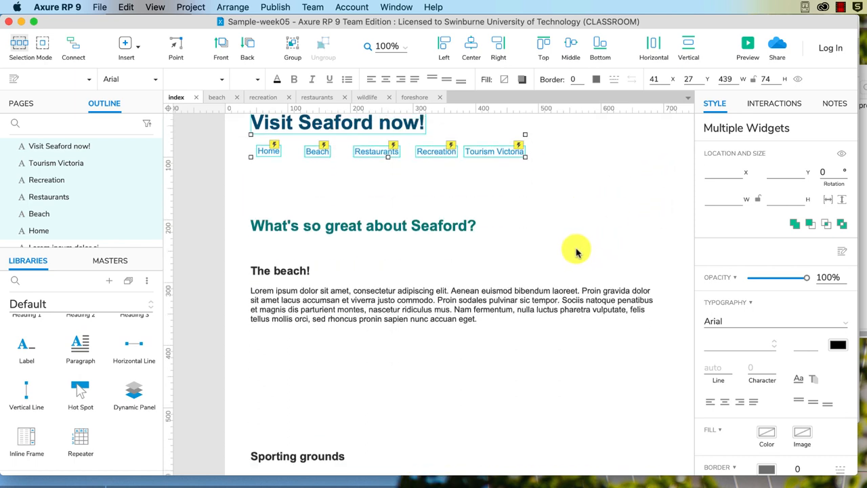
# Wrap the Visit Seaford now! heading and five links in a new dynamic panel
pyautogui.rightClick(396, 462)
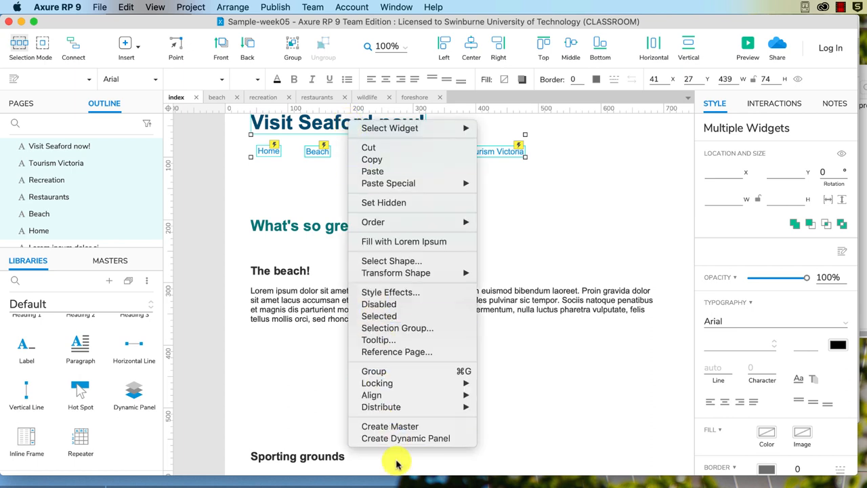
pyautogui.moveTo(406, 438)
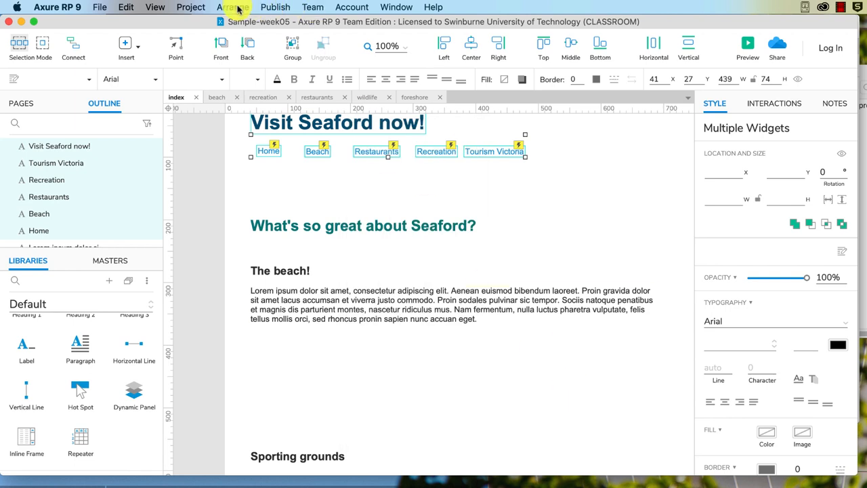
pyautogui.click(232, 7)
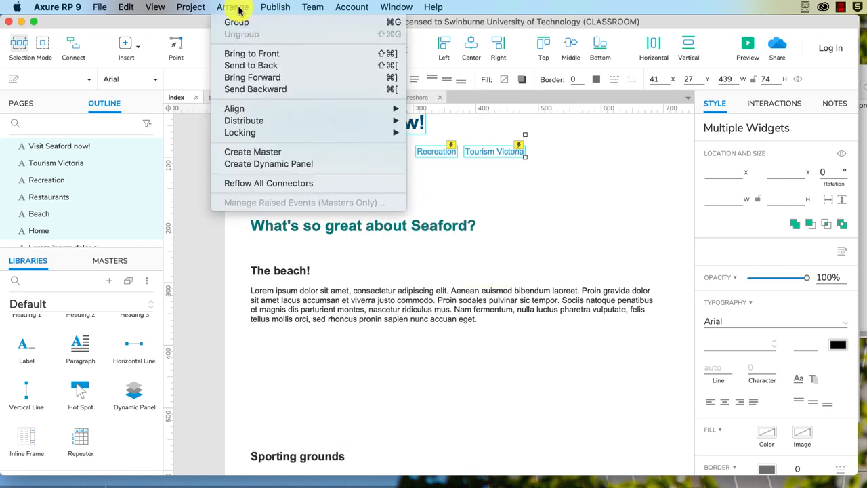
pyautogui.moveTo(269, 163)
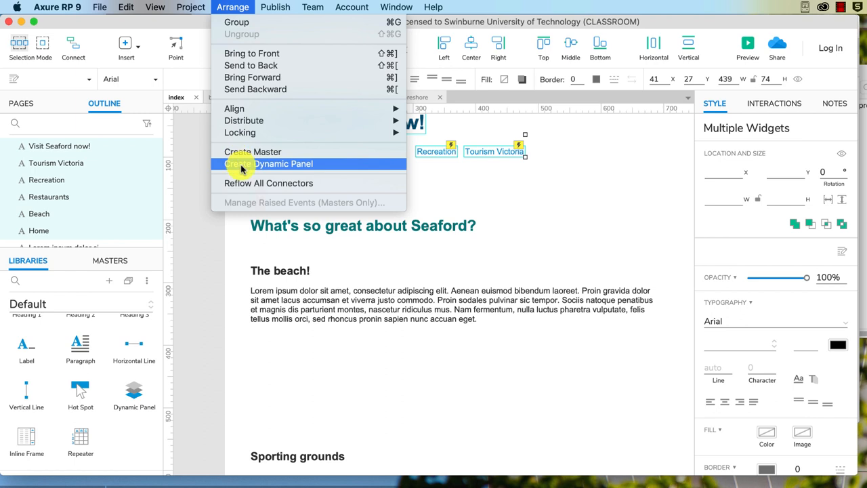
pyautogui.click(269, 163)
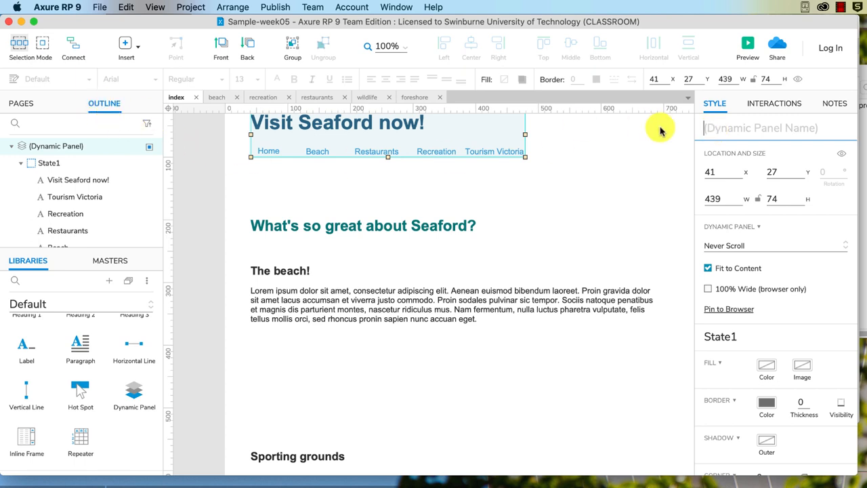
# Enter 'Header' as the dynamic panel name in the Style pane
pyautogui.click(760, 127)
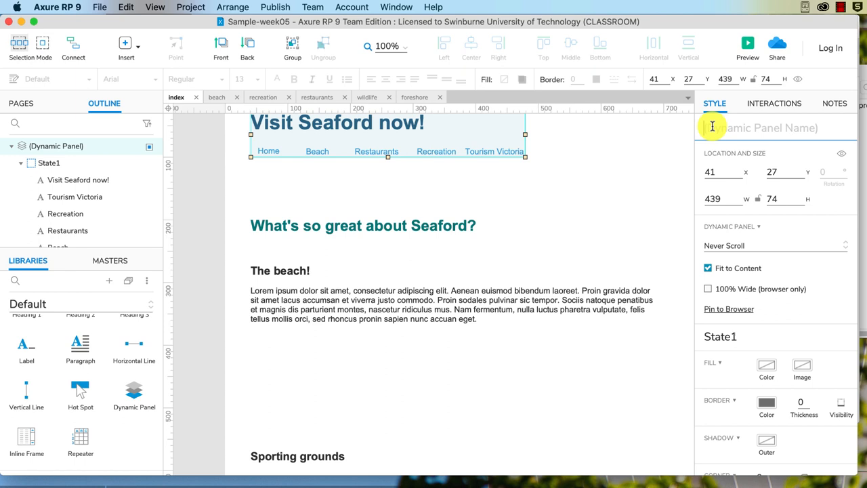
pyautogui.write('Header')
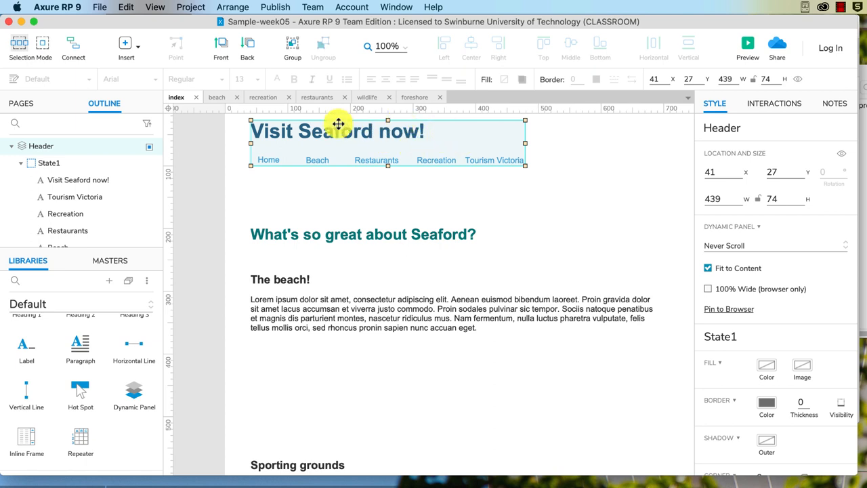
pyautogui.moveTo(832, 283)
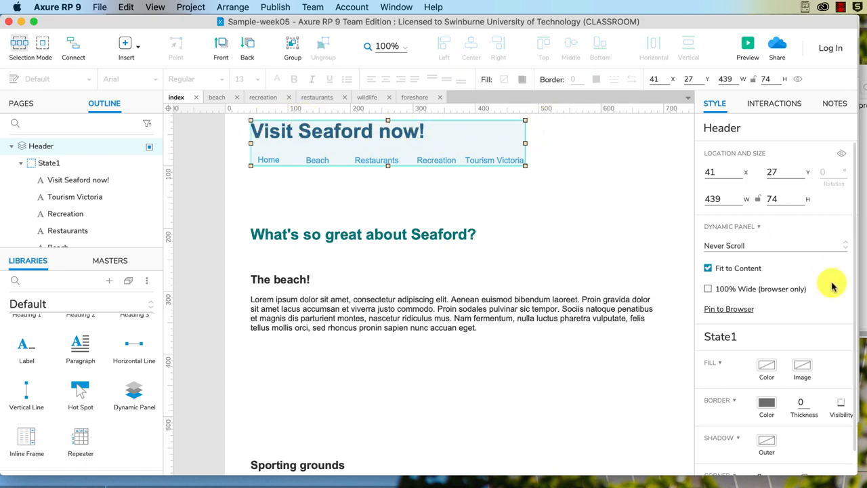
pyautogui.click(708, 268)
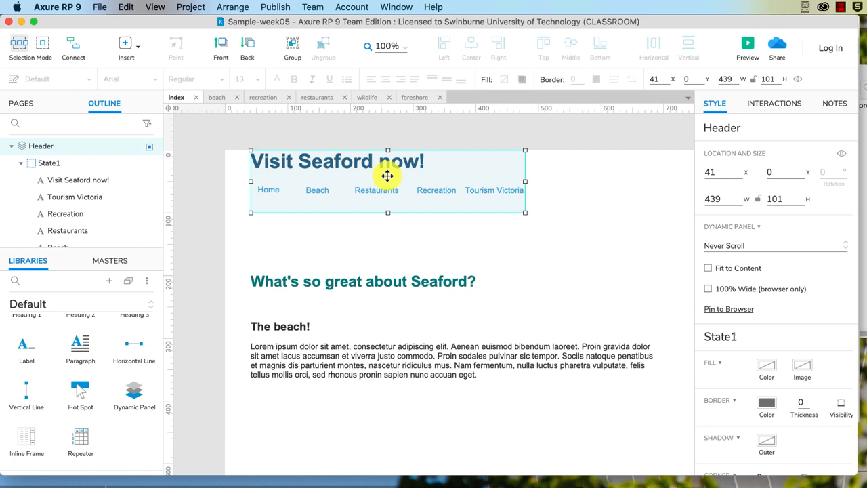
pyautogui.moveTo(388, 212); pyautogui.dragTo(388, 247)
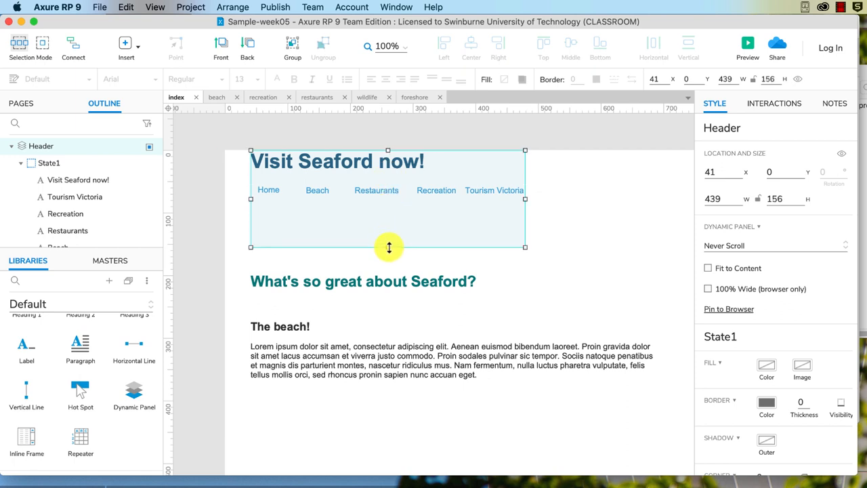
pyautogui.moveTo(359, 205)
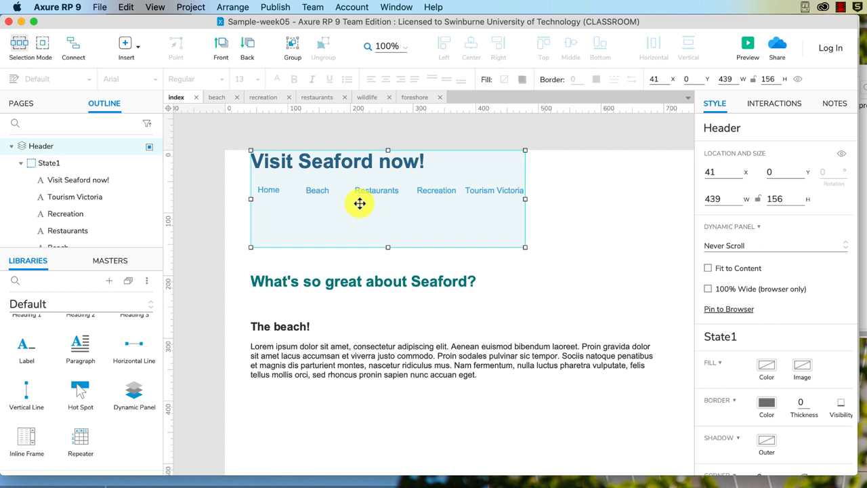
pyautogui.moveTo(407, 220)
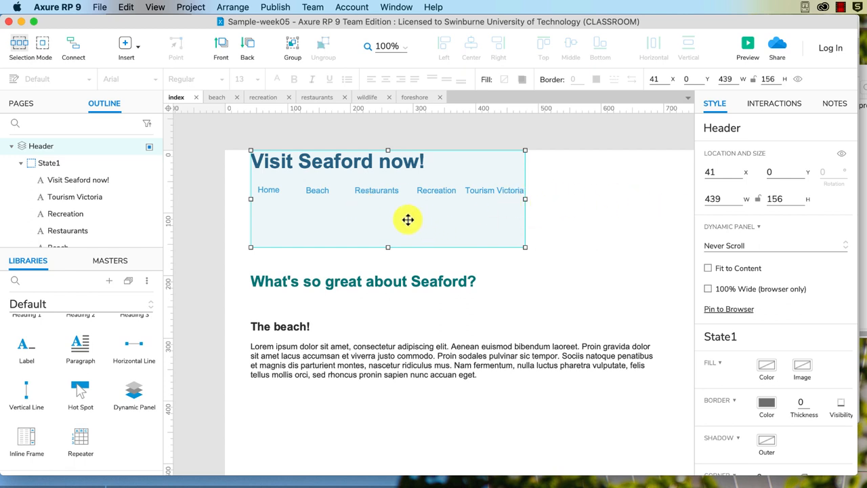
pyautogui.moveTo(361, 217)
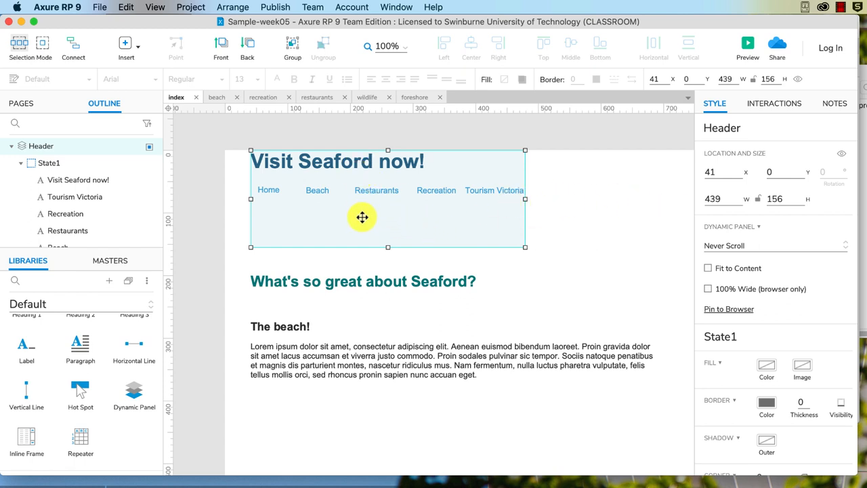
# In Header's State1, lower the Seaford heading and move the links to the bottom edge
pyautogui.doubleClick(362, 217)
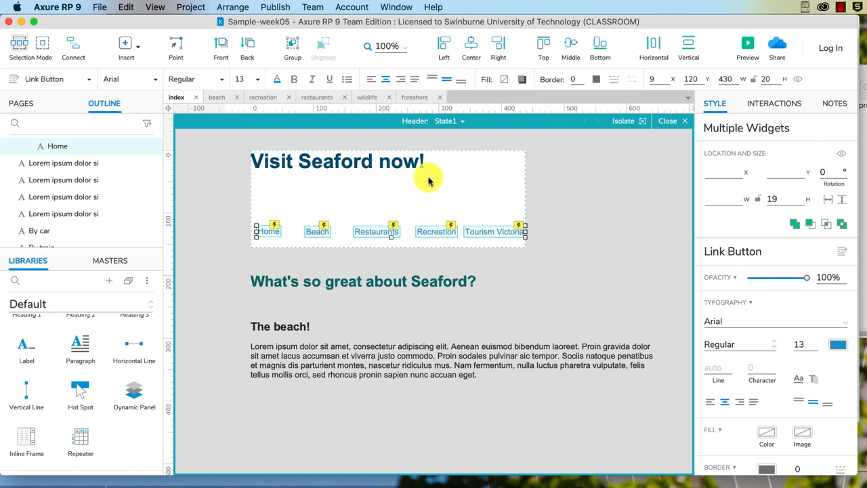
pyautogui.click(339, 162)
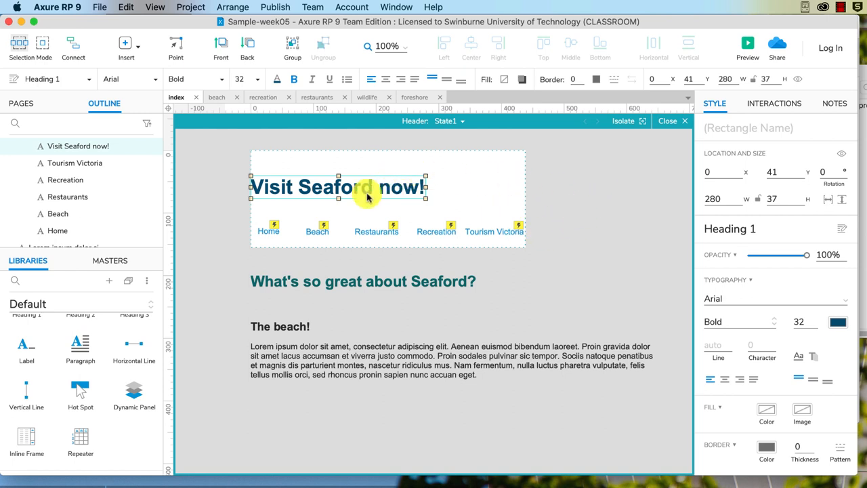
pyautogui.moveTo(359, 191)
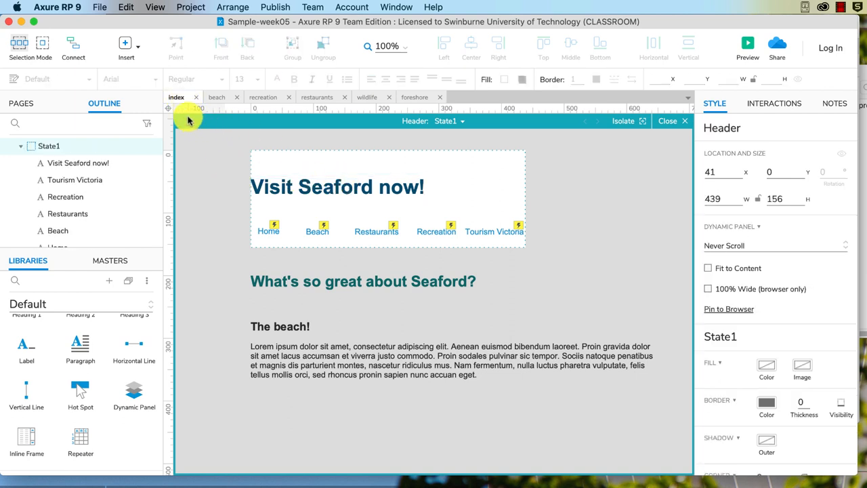
pyautogui.click(683, 120)
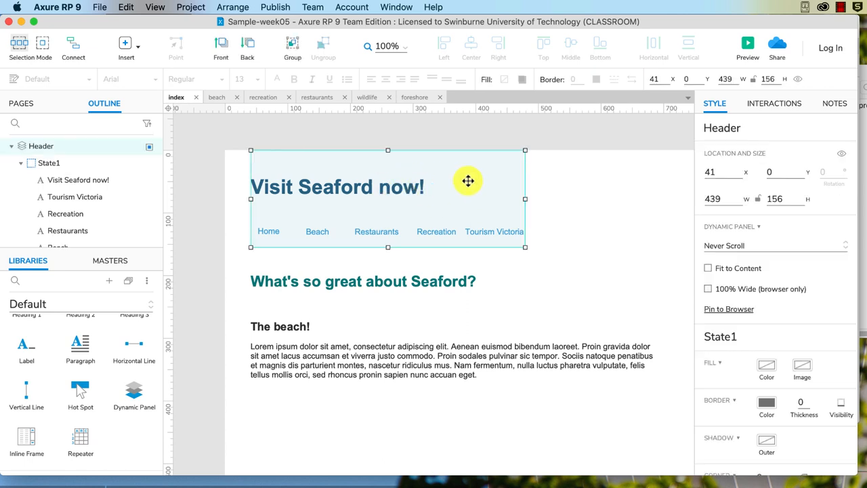
pyautogui.moveTo(669, 139)
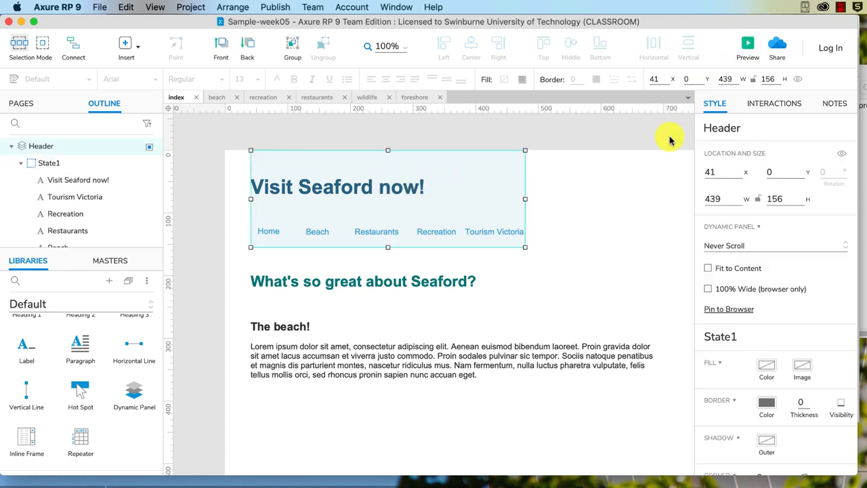
pyautogui.click(748, 43)
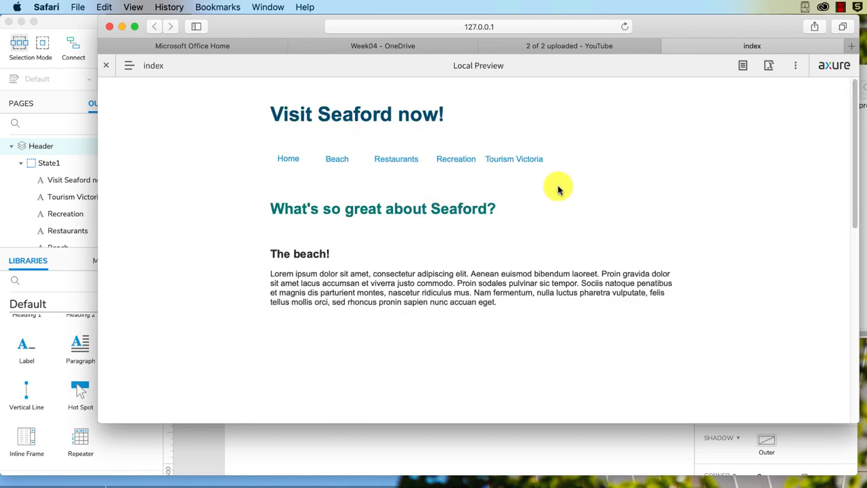
pyautogui.scroll(-3)
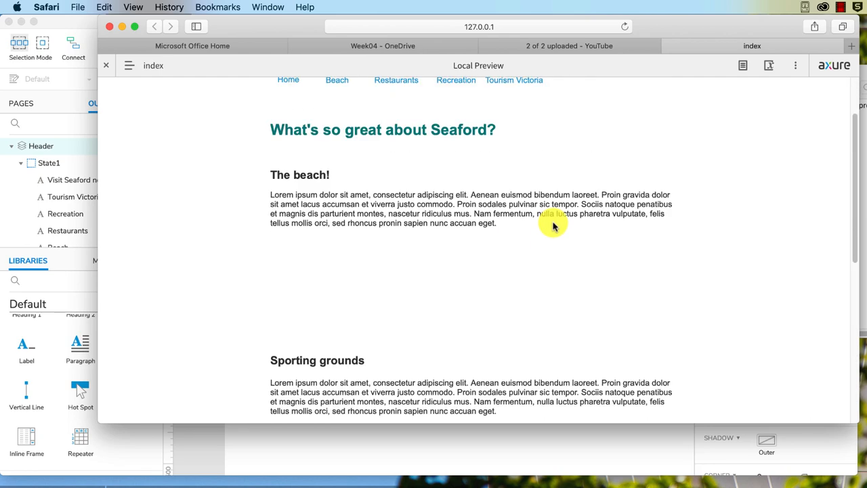
pyautogui.scroll(3)
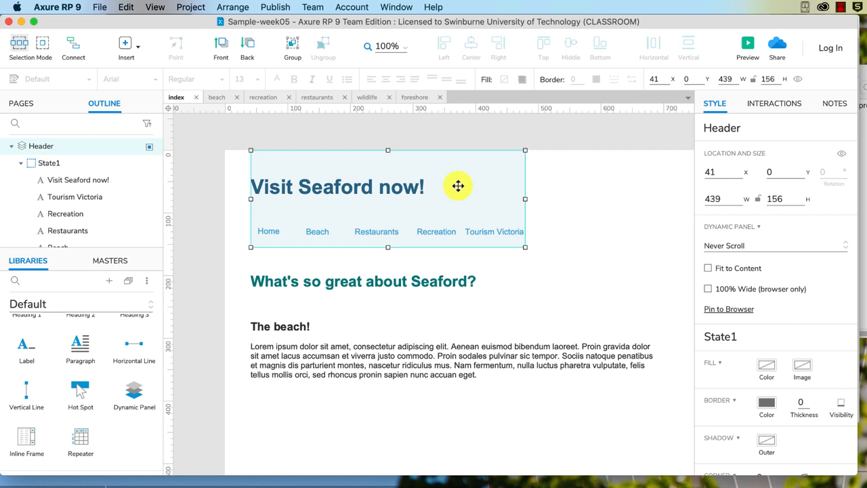
pyautogui.moveTo(482, 196)
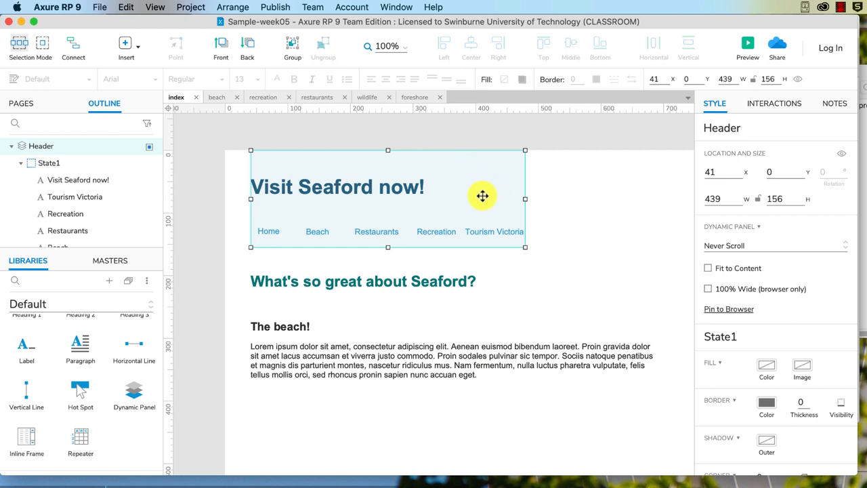
pyautogui.moveTo(553, 257)
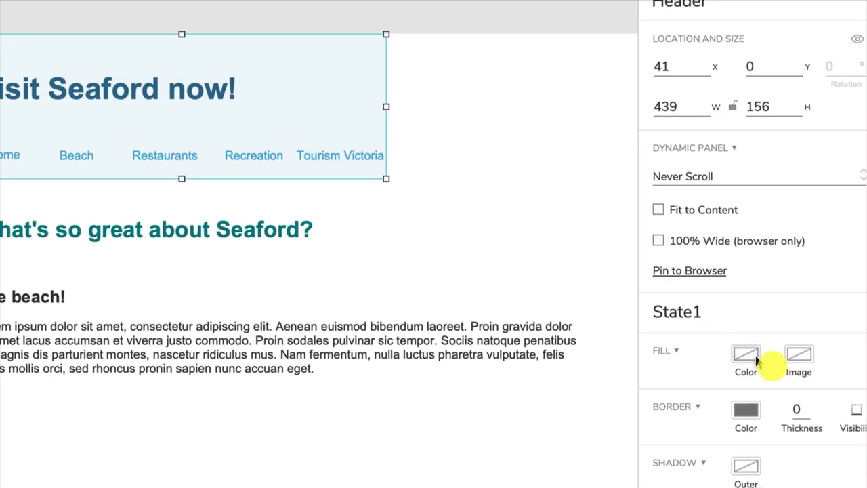
# Fill State1 with light gray and preview the page in the browser
pyautogui.click(745, 353)
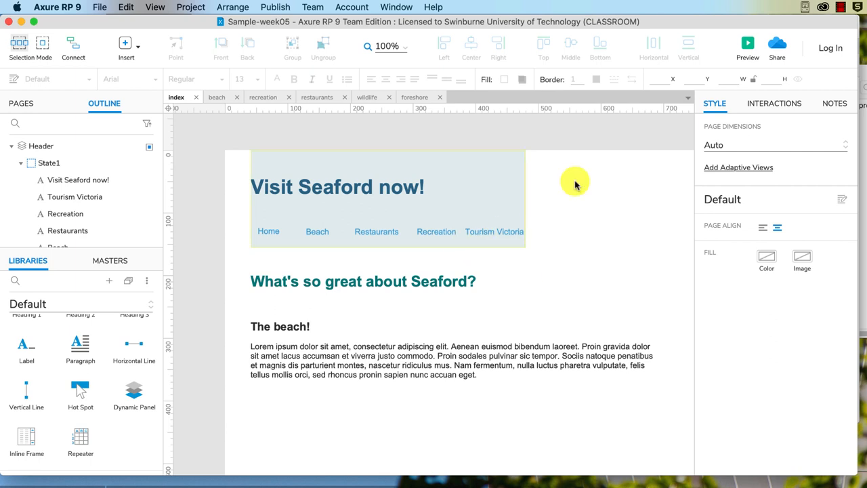
pyautogui.click(747, 44)
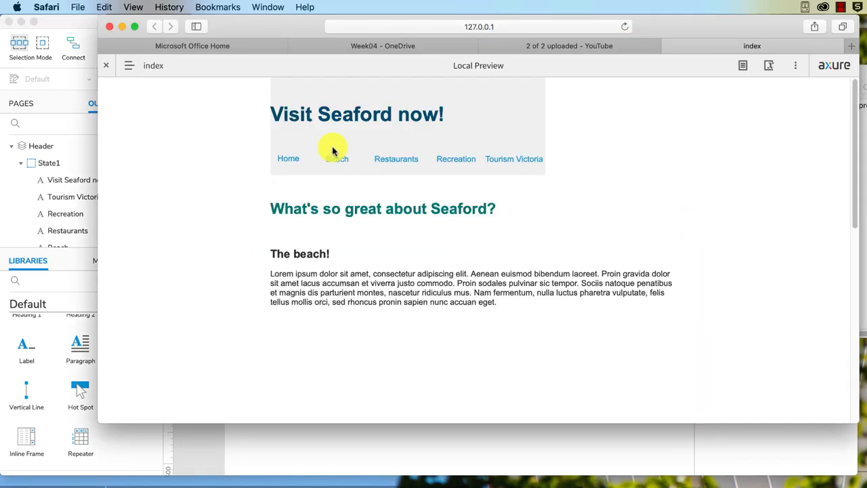
pyautogui.moveTo(411, 141)
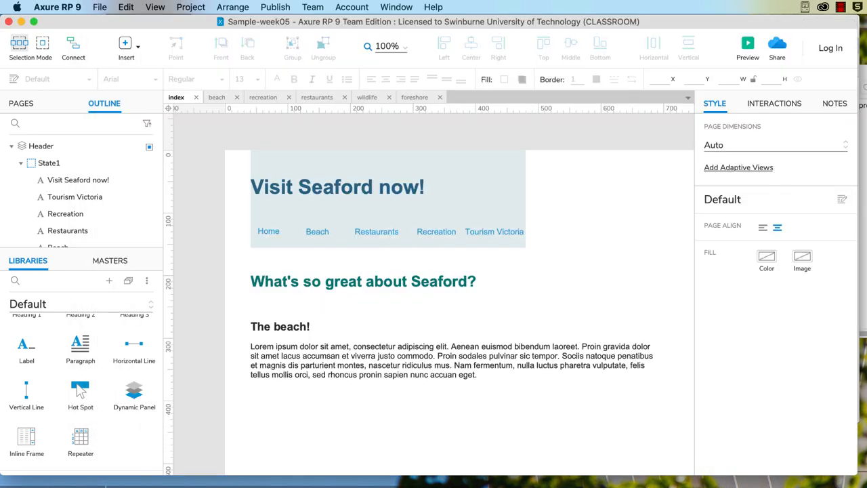
# Tick '100% Wide (browser only)' for the selected Header panel
pyautogui.click(387, 198)
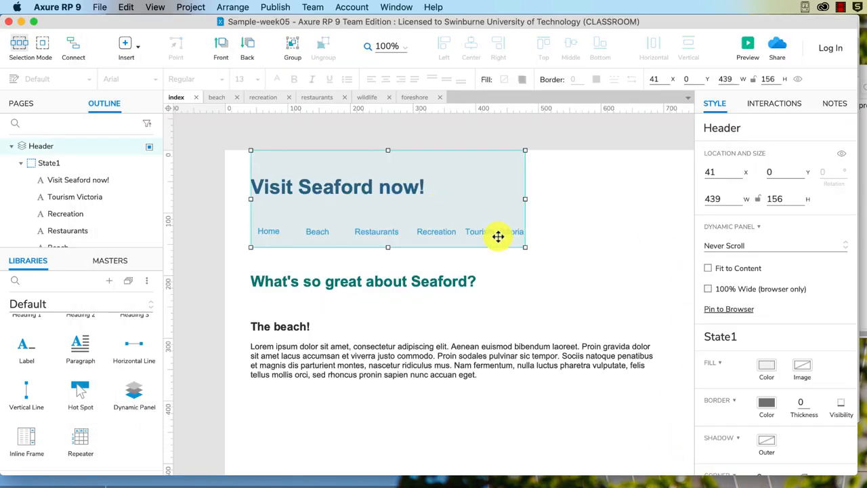
pyautogui.click(708, 289)
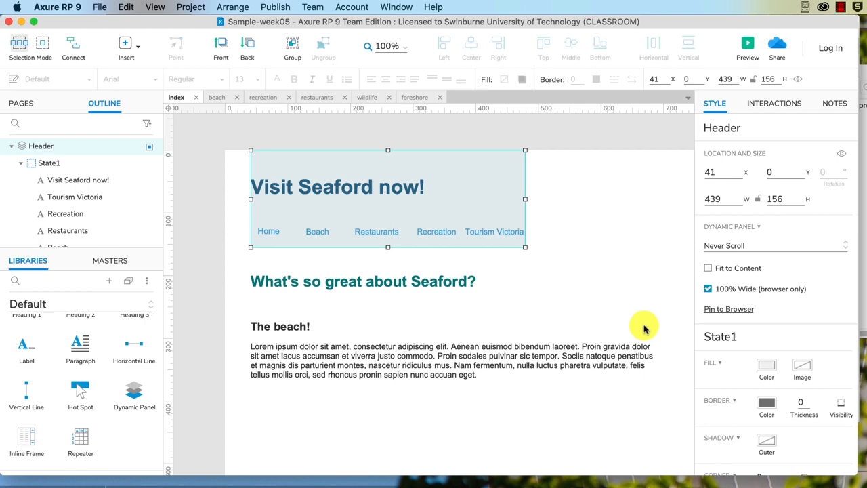
pyautogui.moveTo(631, 334)
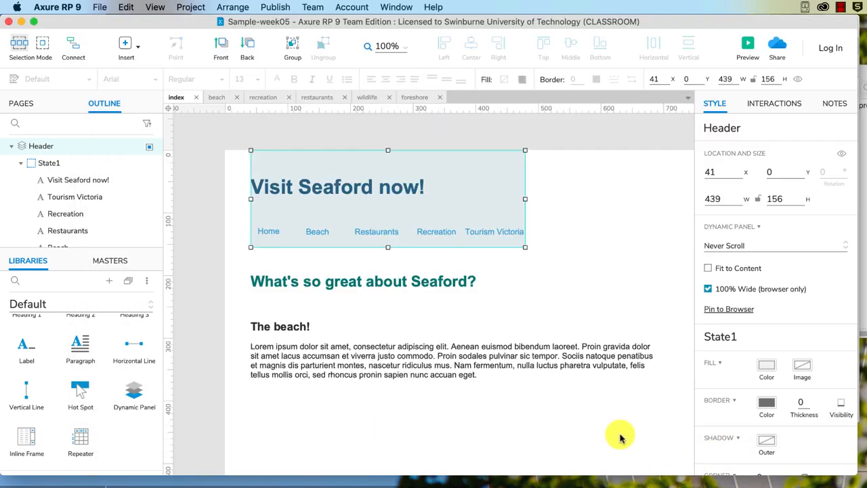
pyautogui.moveTo(344, 196)
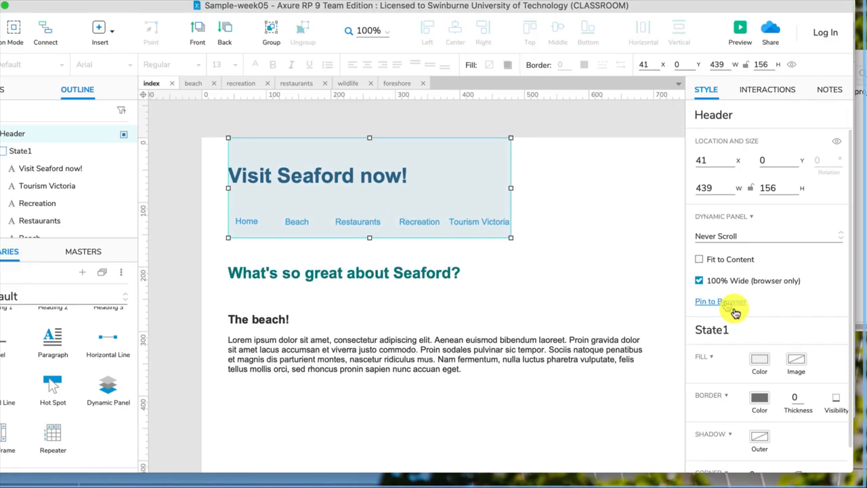
# Pin Header to the browser window at top left, kept in front
pyautogui.click(711, 300)
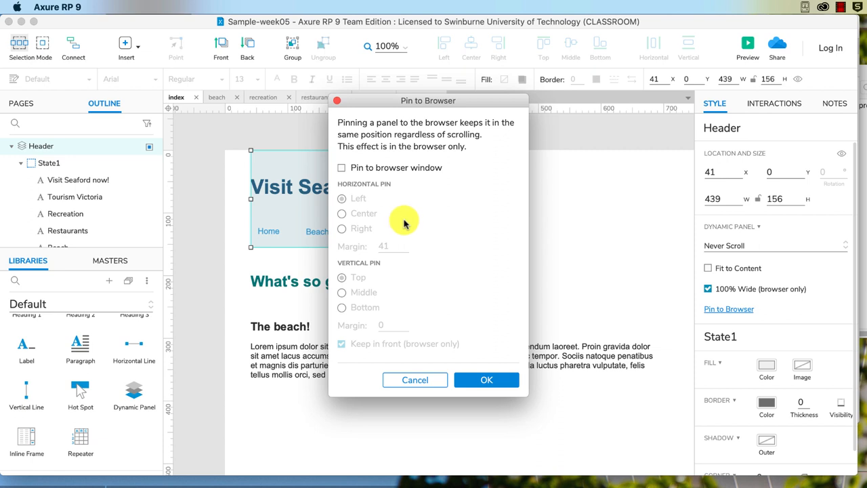
pyautogui.moveTo(430, 223)
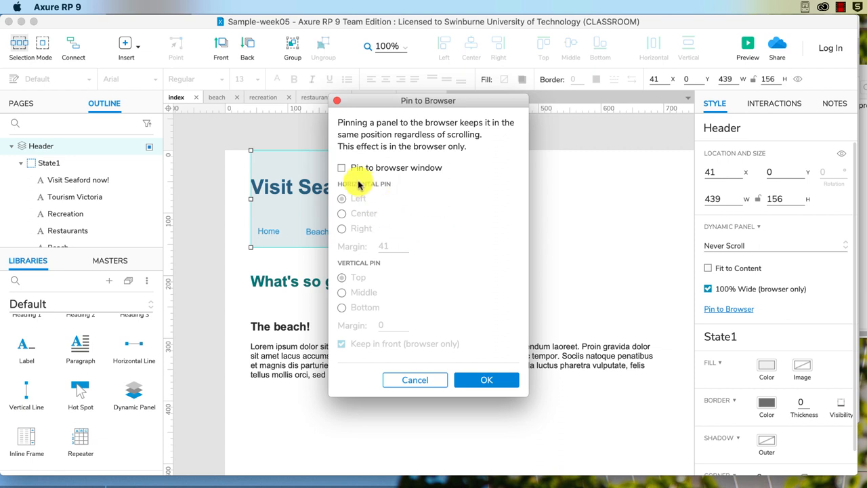
pyautogui.click(341, 167)
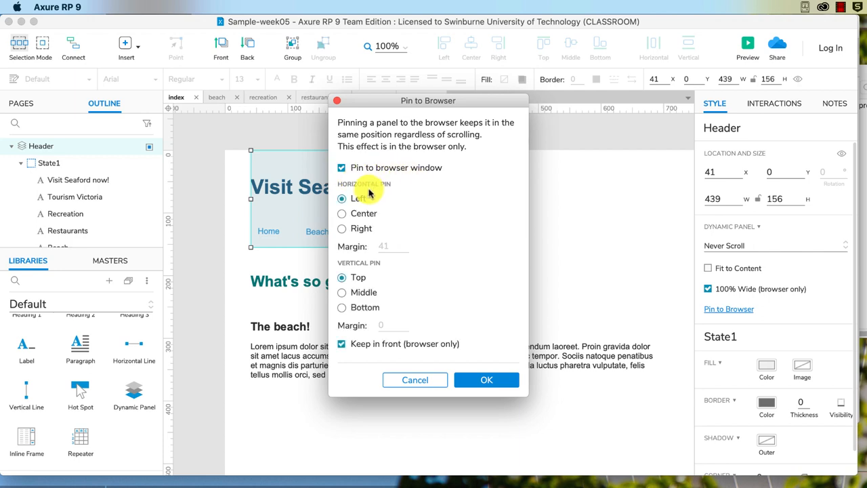
pyautogui.moveTo(365, 230)
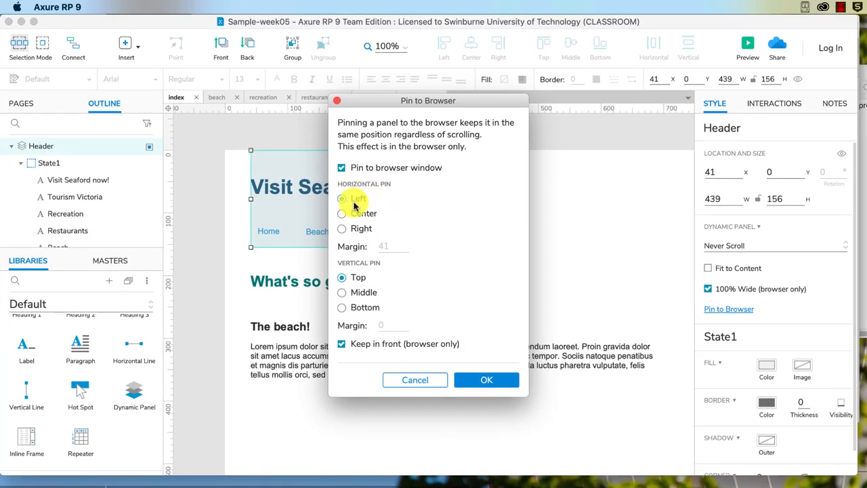
pyautogui.click(342, 198)
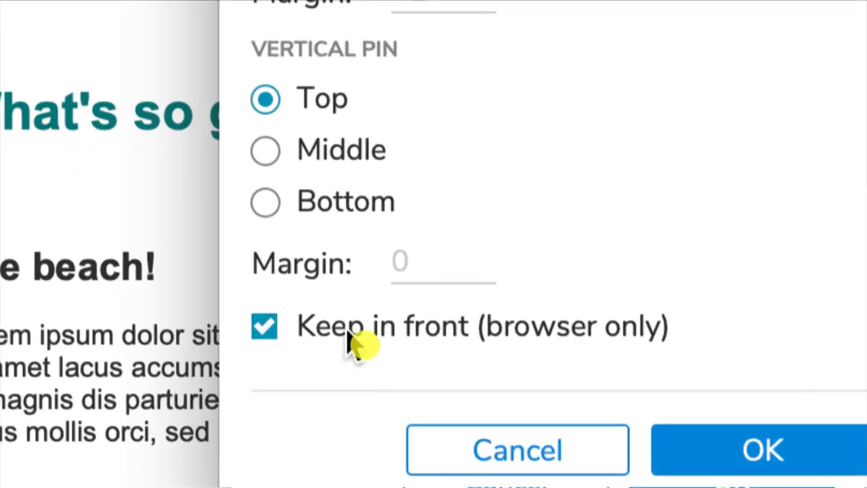
pyautogui.moveTo(424, 352)
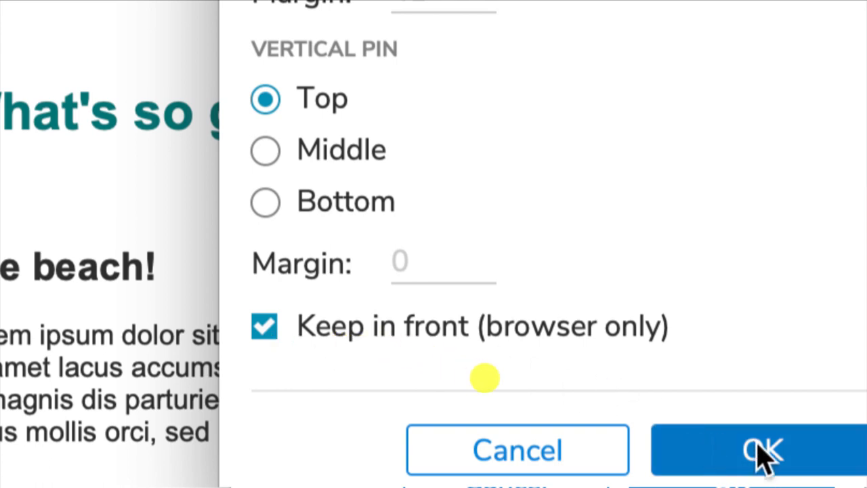
pyautogui.click(758, 448)
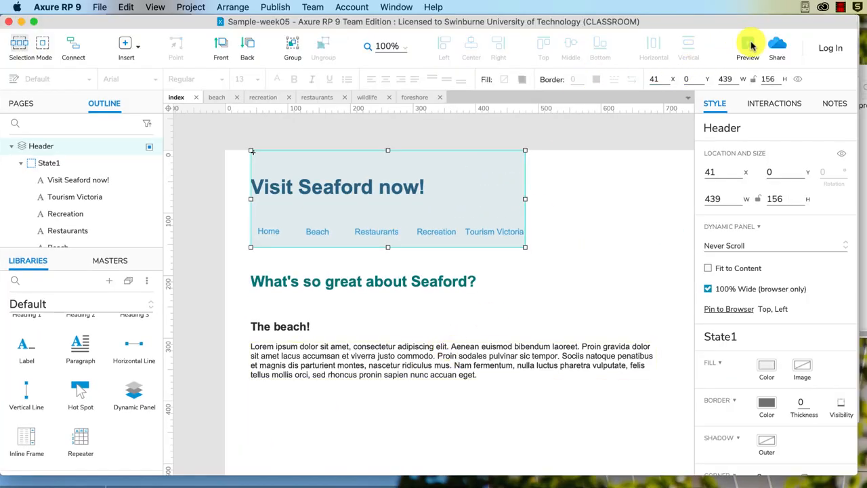
pyautogui.click(747, 44)
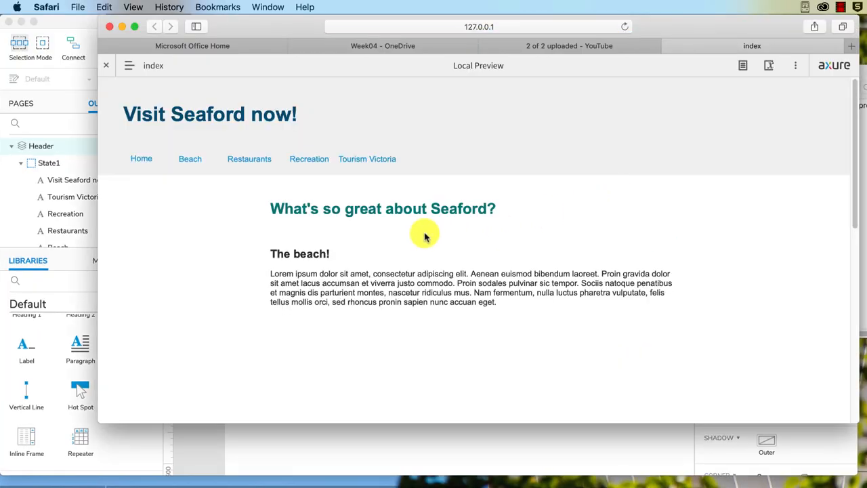
pyautogui.scroll(-3)
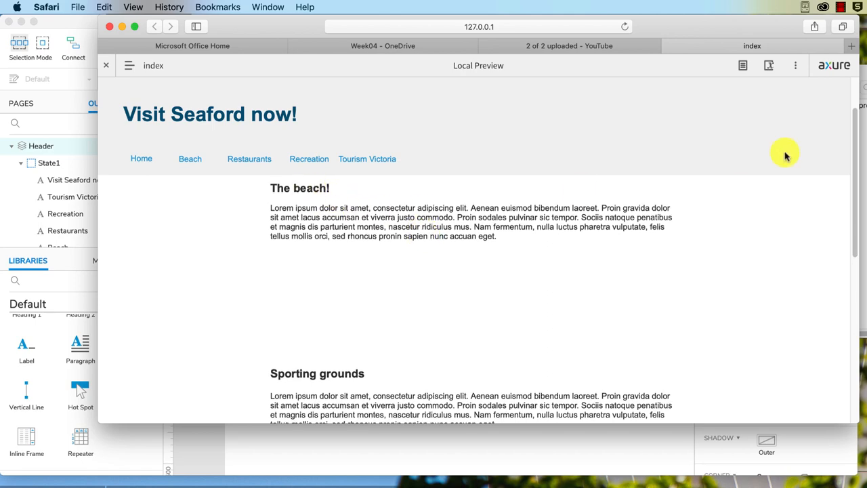
pyautogui.scroll(-3)
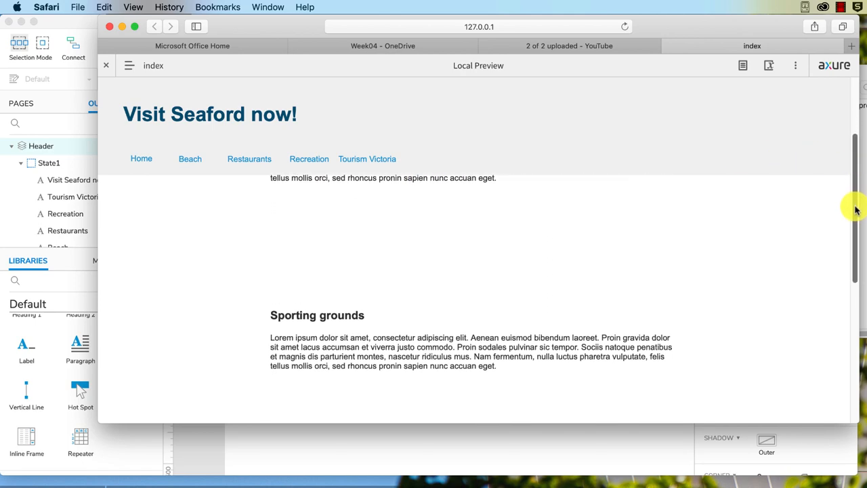
pyautogui.scroll(-3)
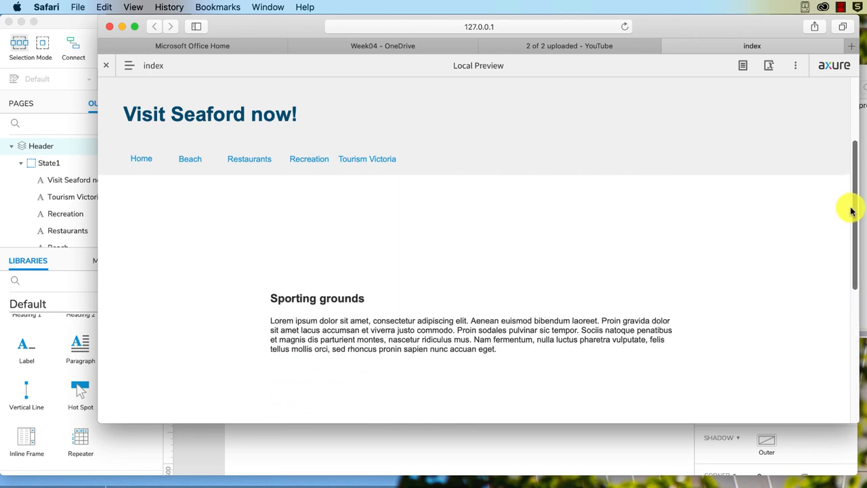
pyautogui.scroll(-3)
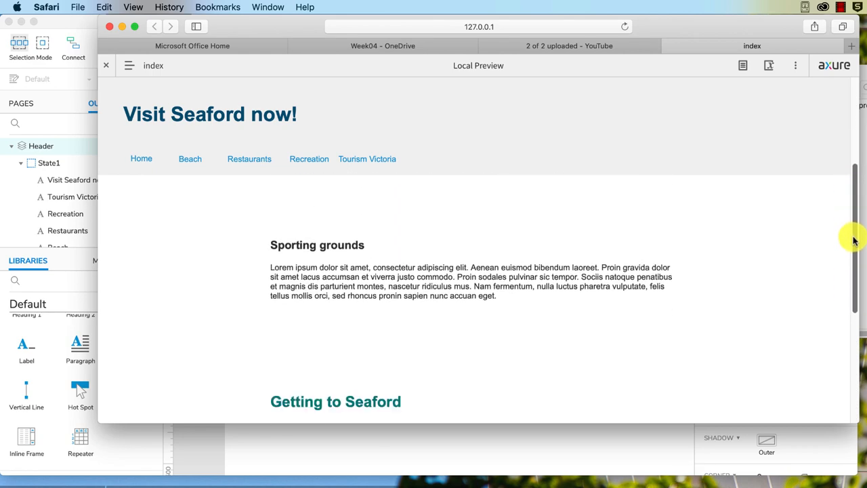
pyautogui.scroll(-3)
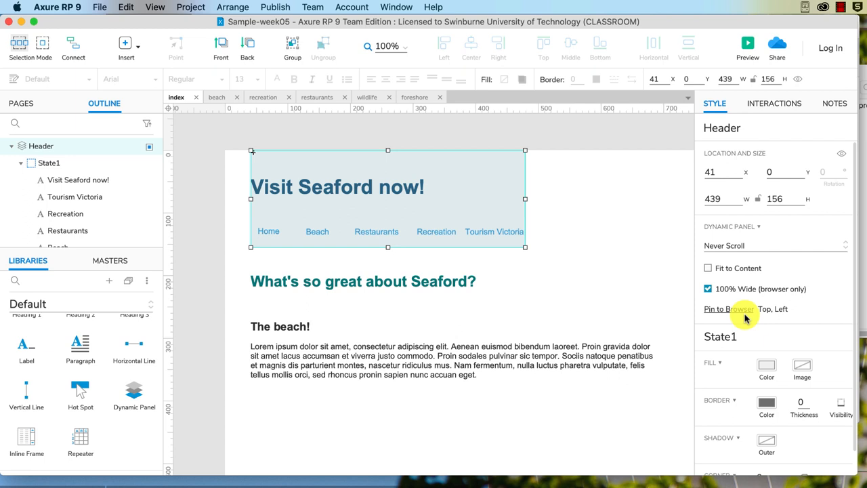
# Change Header's horizontal browser pin from Left to Center
pyautogui.click(729, 309)
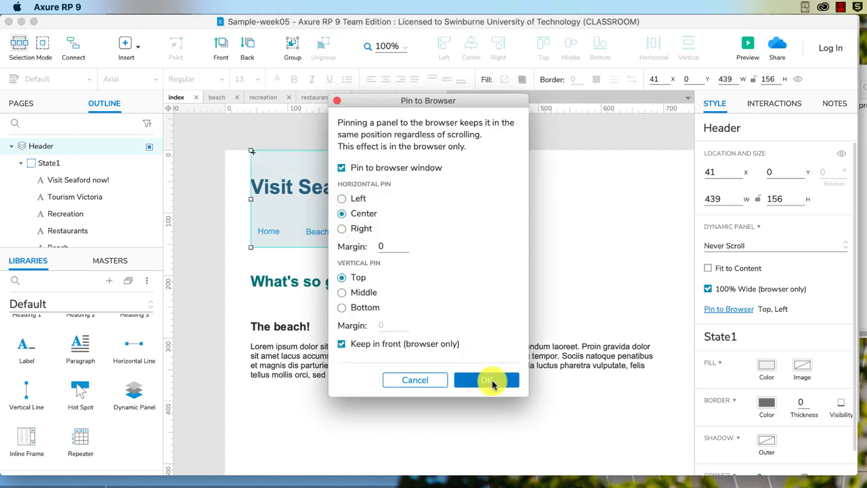
pyautogui.click(486, 379)
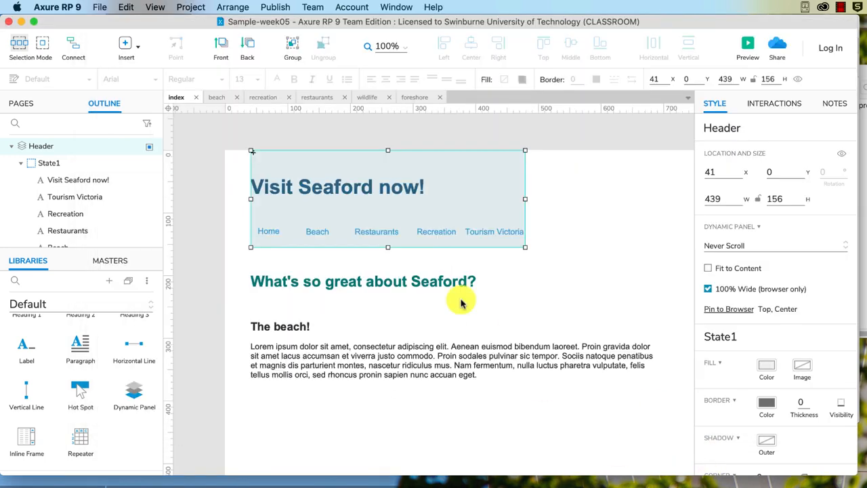
pyautogui.moveTo(167, 171)
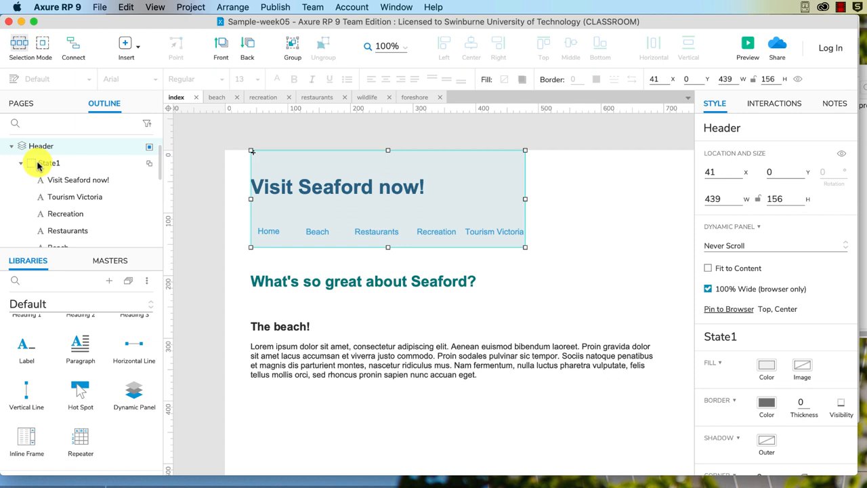
pyautogui.doubleClick(48, 163)
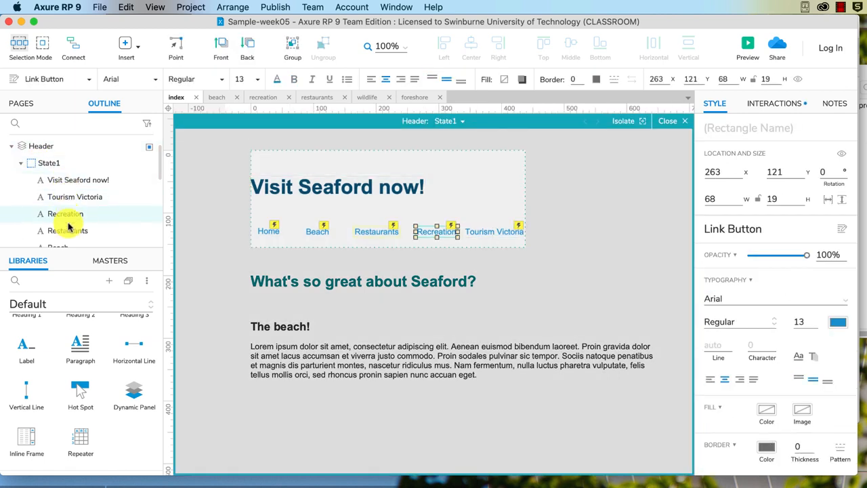
pyautogui.click(41, 146)
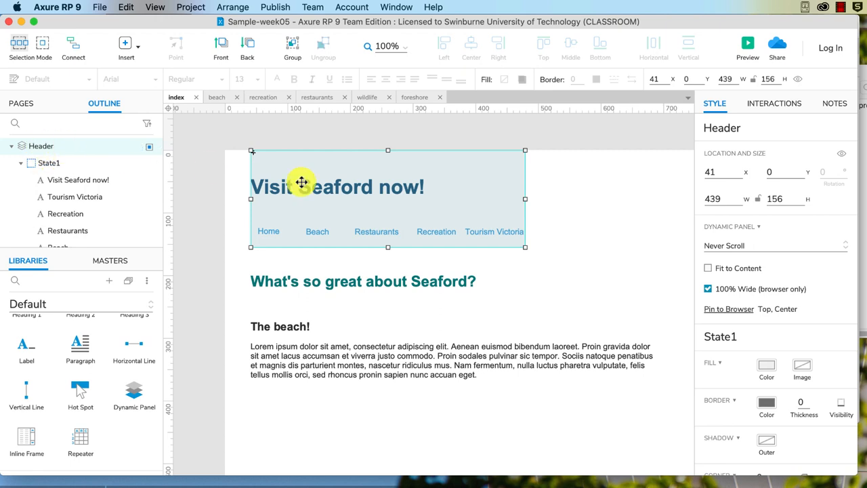
pyautogui.rightClick(467, 179)
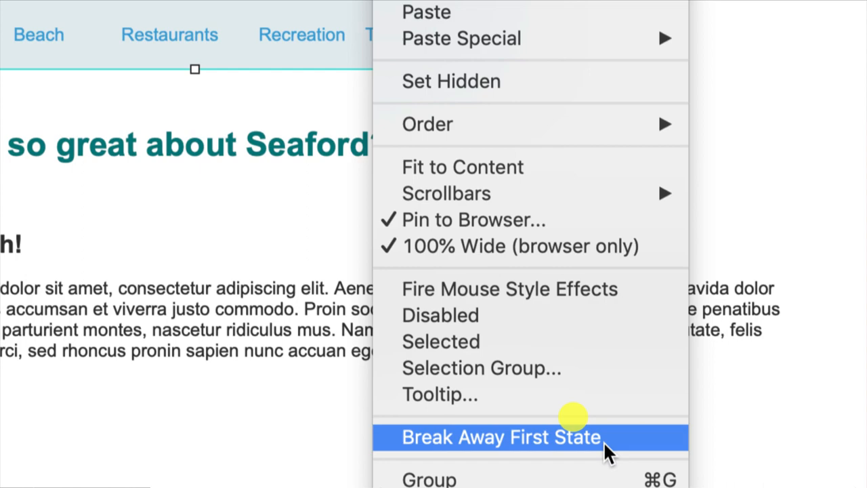
pyautogui.click(500, 437)
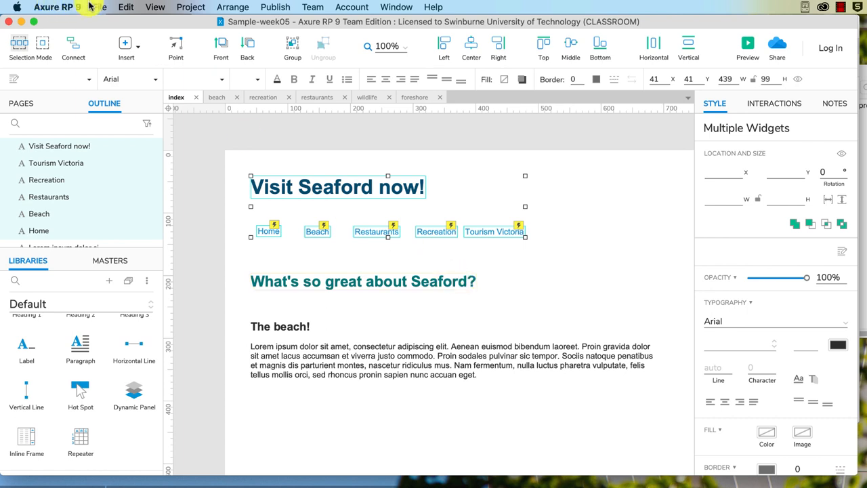
pyautogui.click(126, 7)
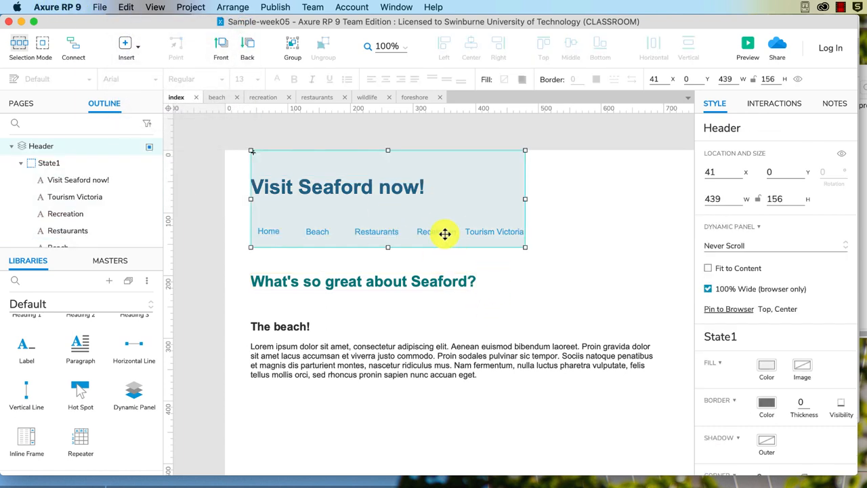
pyautogui.moveTo(565, 300)
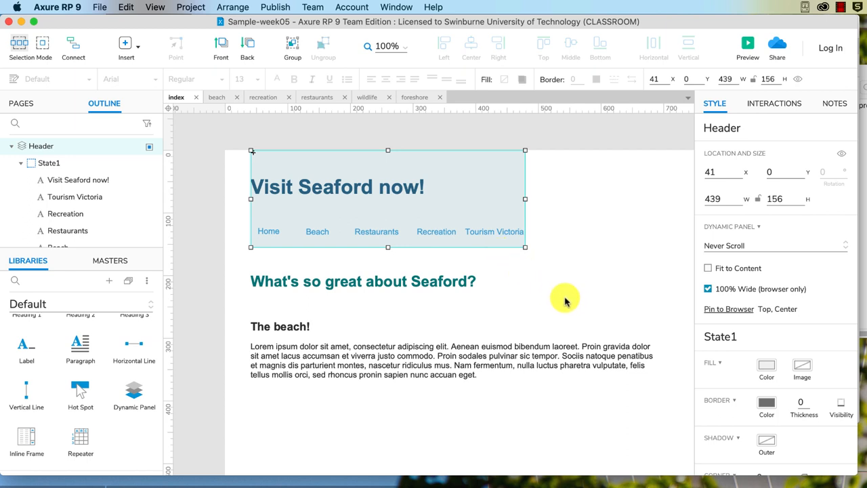
pyautogui.moveTo(554, 297)
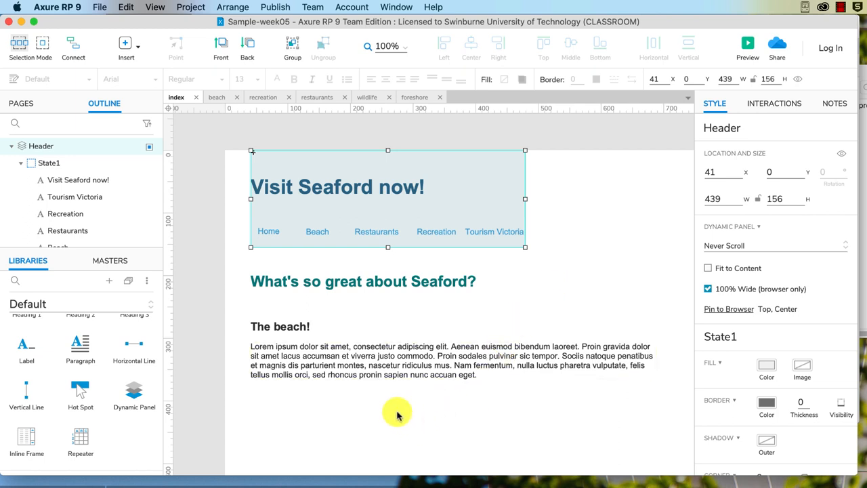
pyautogui.moveTo(317, 156)
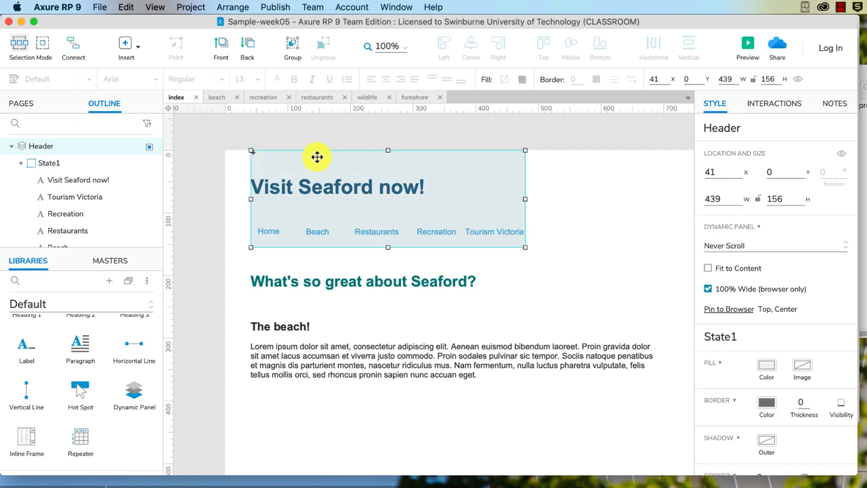
pyautogui.moveTo(368, 157)
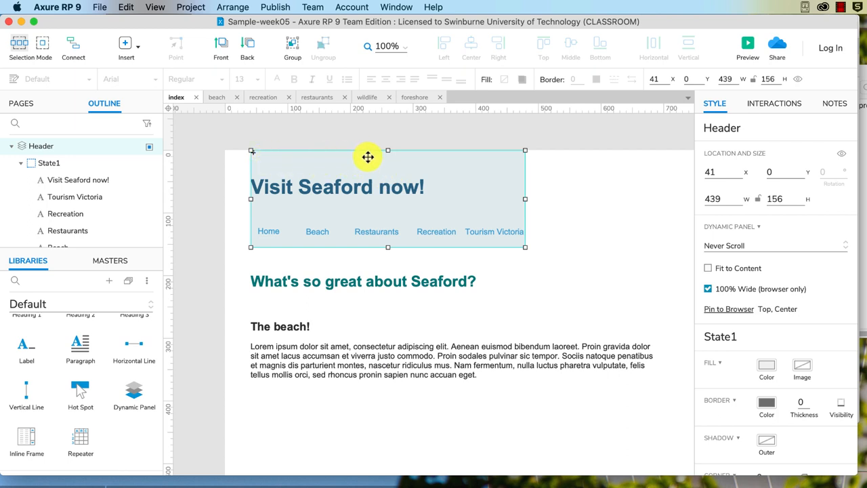